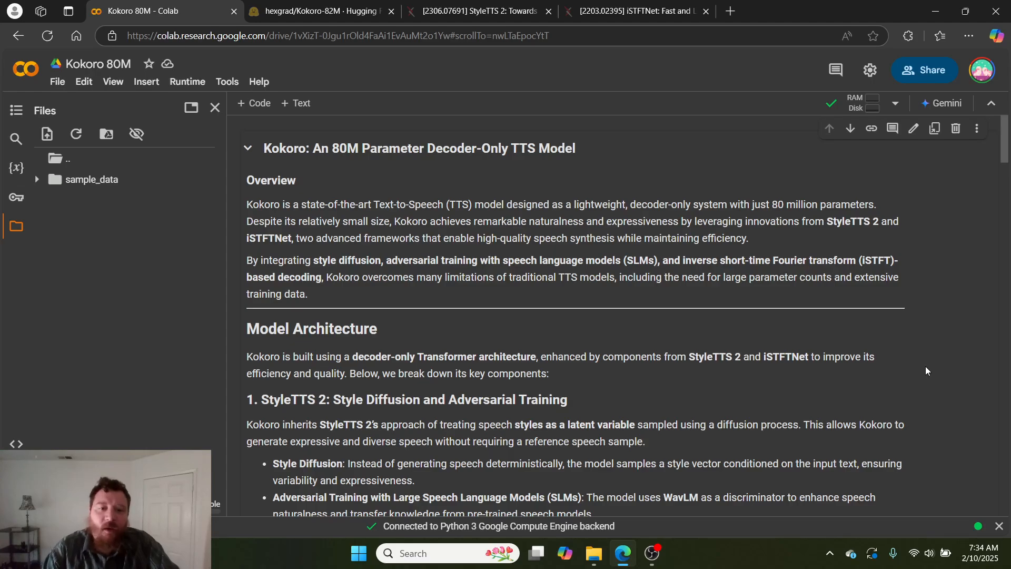
- Scroll the Kokoro 80M notebook past the Overview to the Model Architecture heading
{"action": "scroll", "scroll_direction": "down", "scroll_amount": 3}
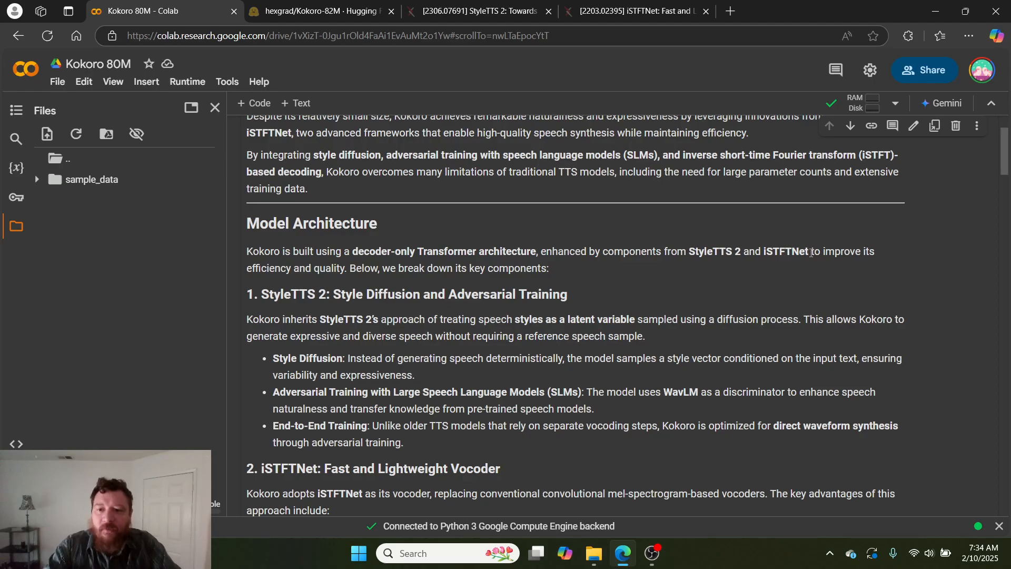
{"action": "double_click", "coordinate": [748, 251]}
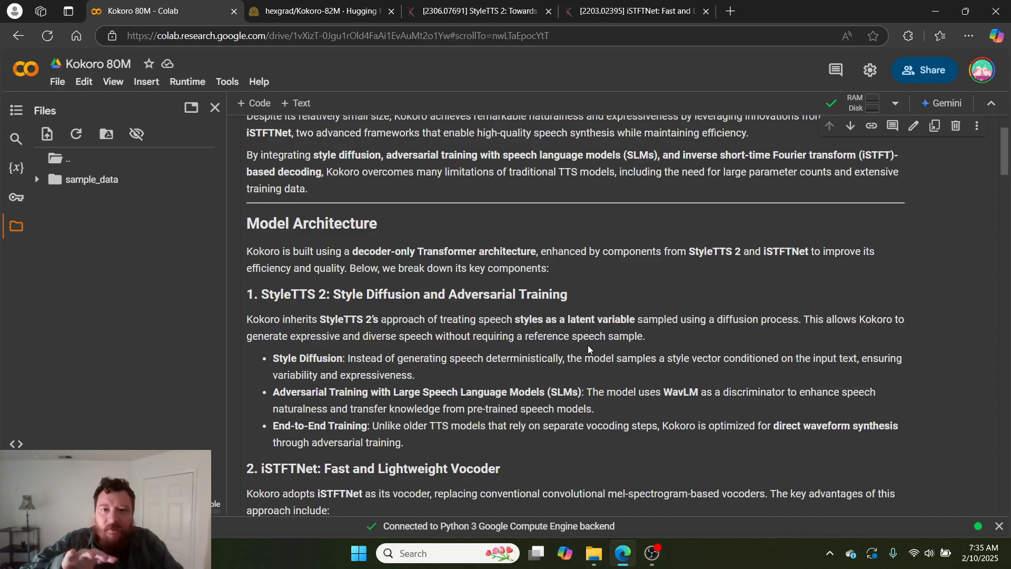
{"action": "scroll", "scroll_direction": "down", "scroll_amount": 3}
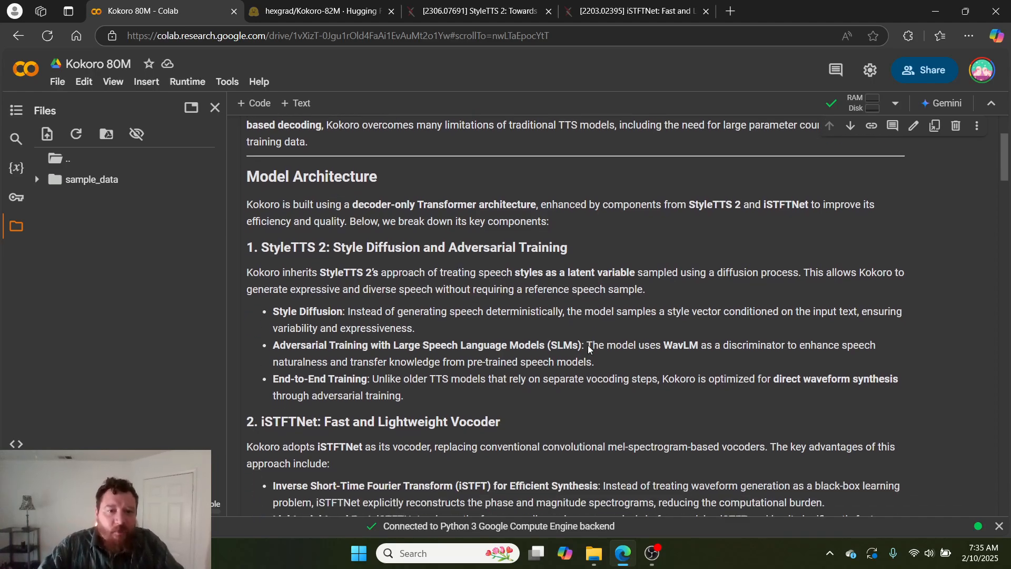
- Scroll to show the StyleTTS 2 section fully and the start of the iSTFTNet section
{"action": "scroll", "scroll_direction": "down", "scroll_amount": 3}
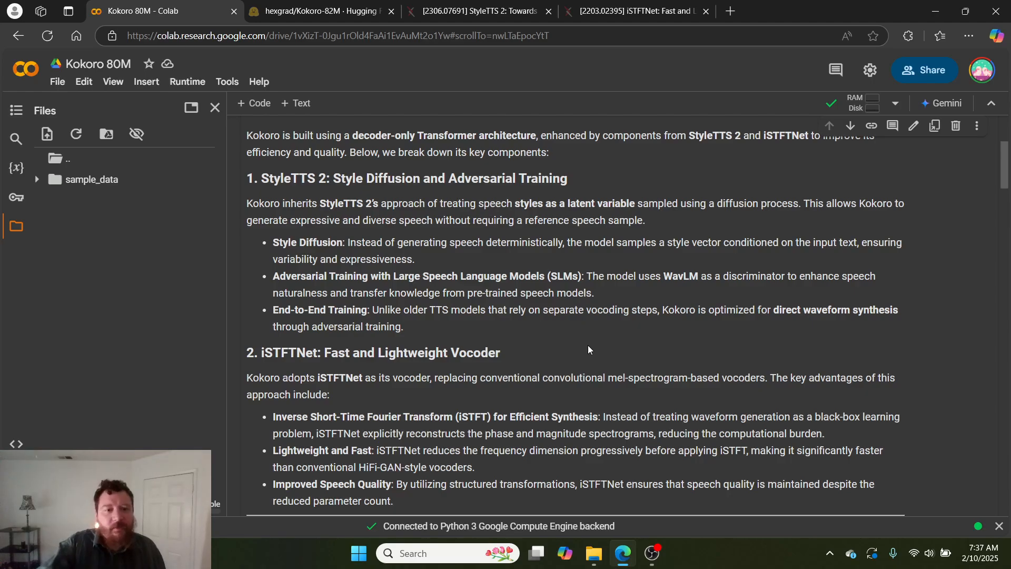
- Scroll past the iSTFTNet vocoder advantages to the How Kokoro Works heading
{"action": "scroll", "scroll_direction": "down", "scroll_amount": 3}
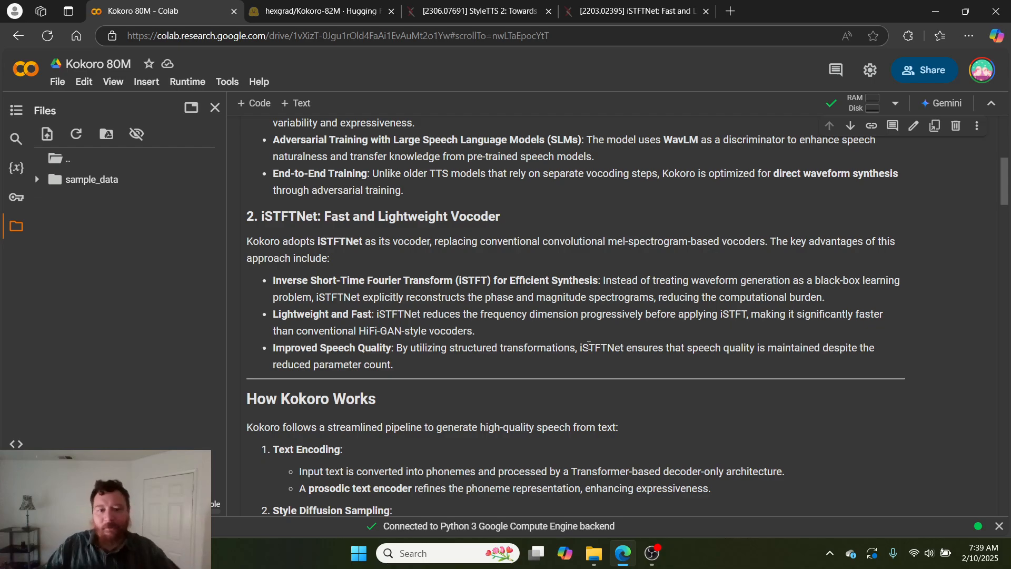
- Scroll through the four How Kokoro Works steps to the Key Innovations and Advantages heading
{"action": "scroll", "scroll_direction": "down", "scroll_amount": 3}
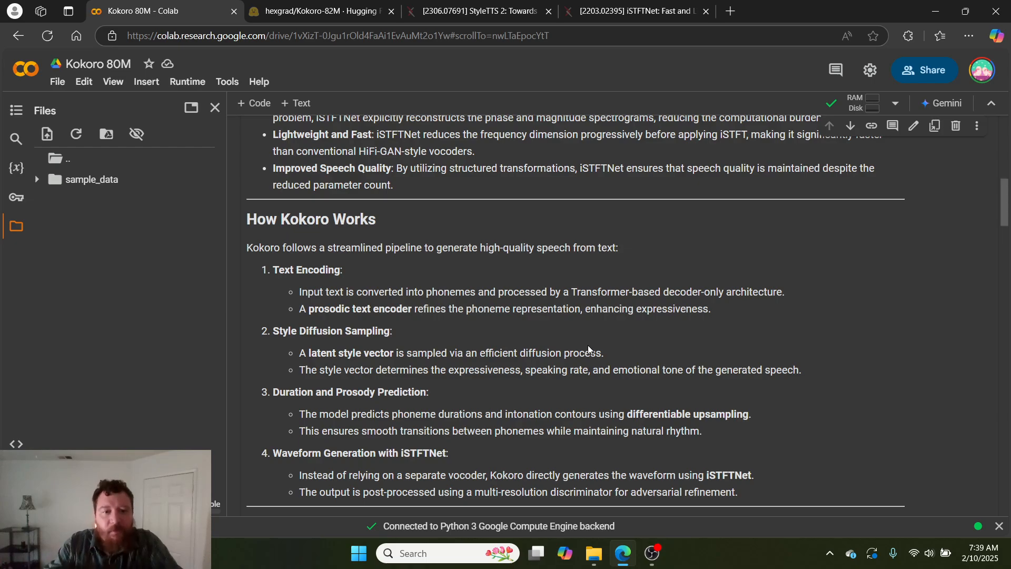
{"action": "scroll", "scroll_direction": "down", "scroll_amount": 3}
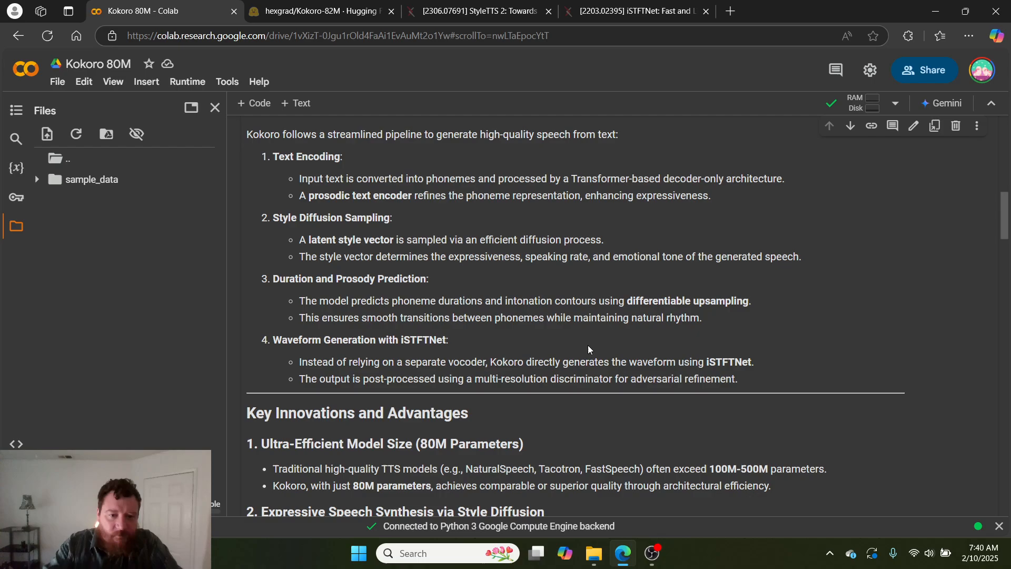
- Highlight the Style Diffusion and waveform generation headings, then reach the espeak install and KPipeline code cell
{"action": "scroll", "scroll_direction": "down", "scroll_amount": 3}
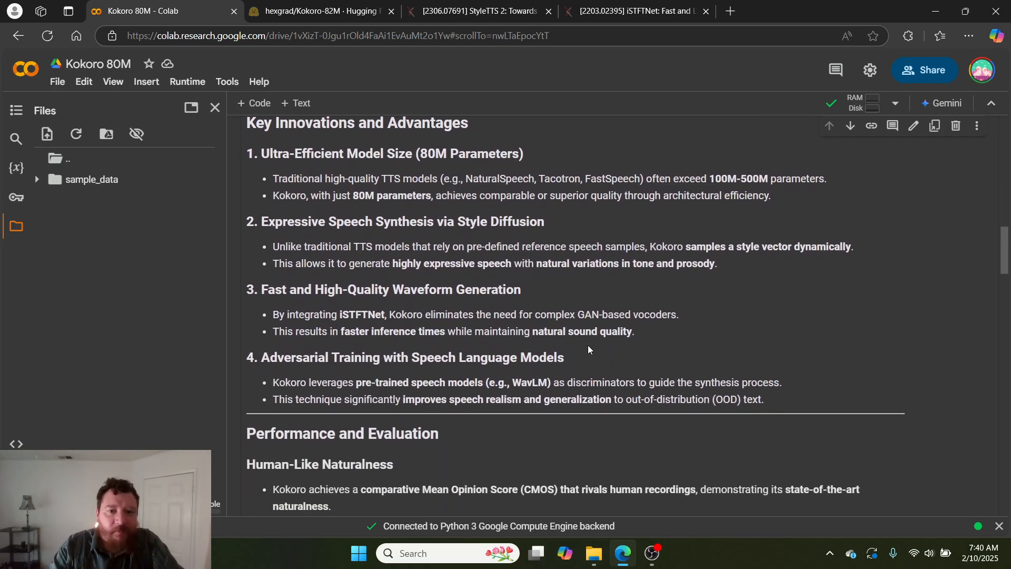
{"action": "double_click", "coordinate": [510, 216]}
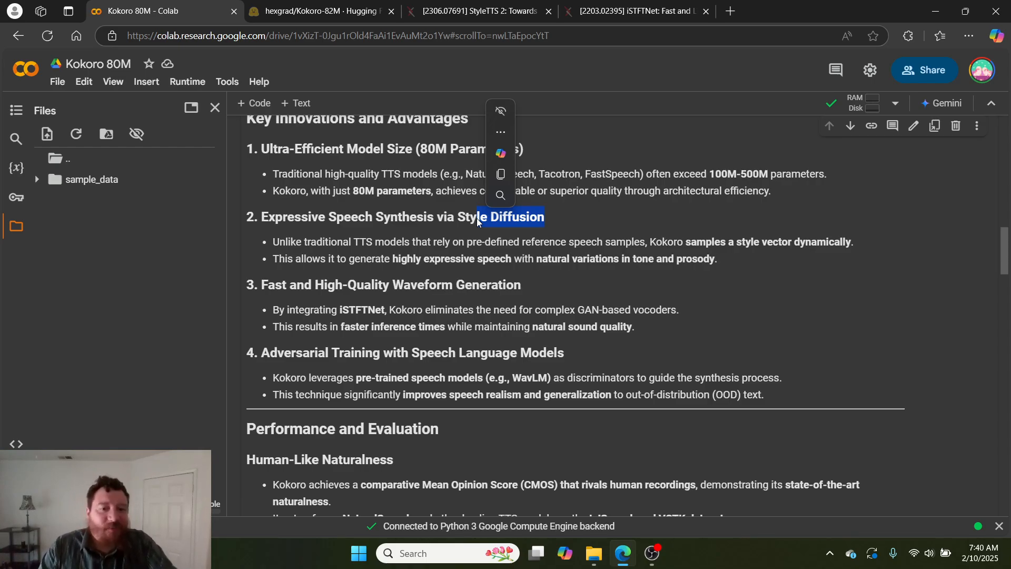
{"action": "double_click", "coordinate": [495, 284]}
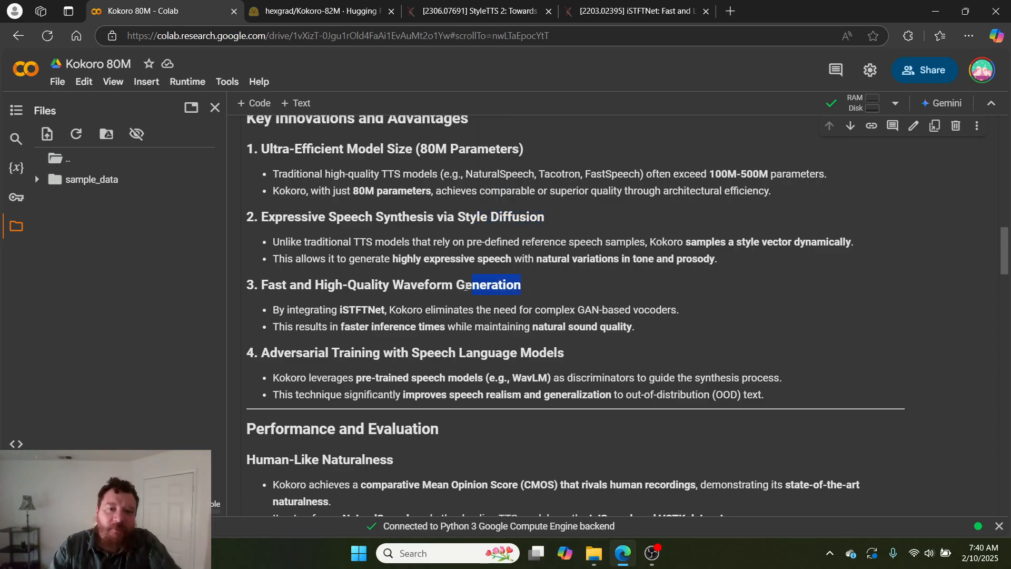
{"action": "scroll", "scroll_direction": "down", "scroll_amount": 3}
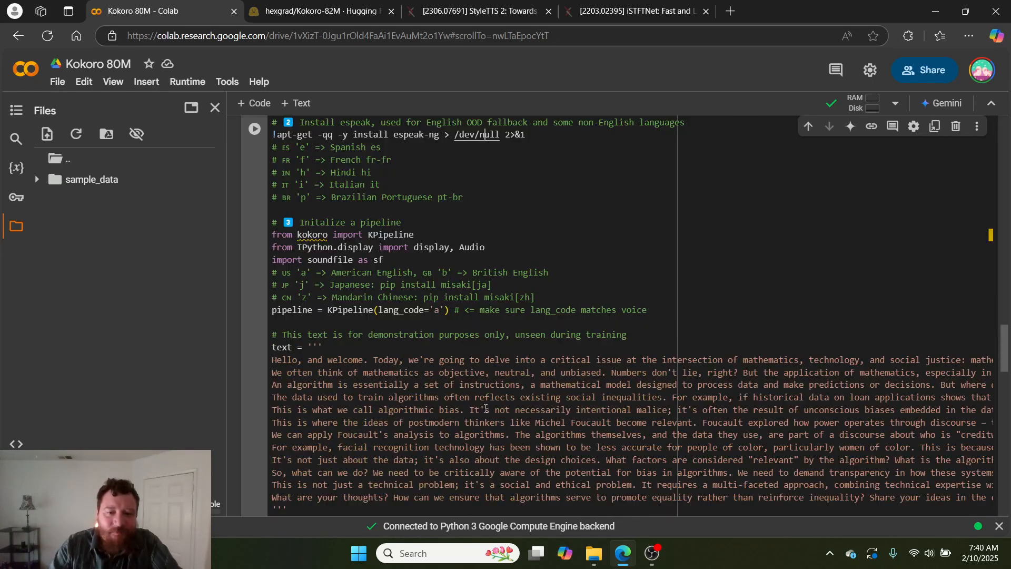
- Scroll past performance and conclusion notes to the paper links, Hugging Face link and kokoro install cell
{"action": "scroll", "scroll_direction": "down", "scroll_amount": 3}
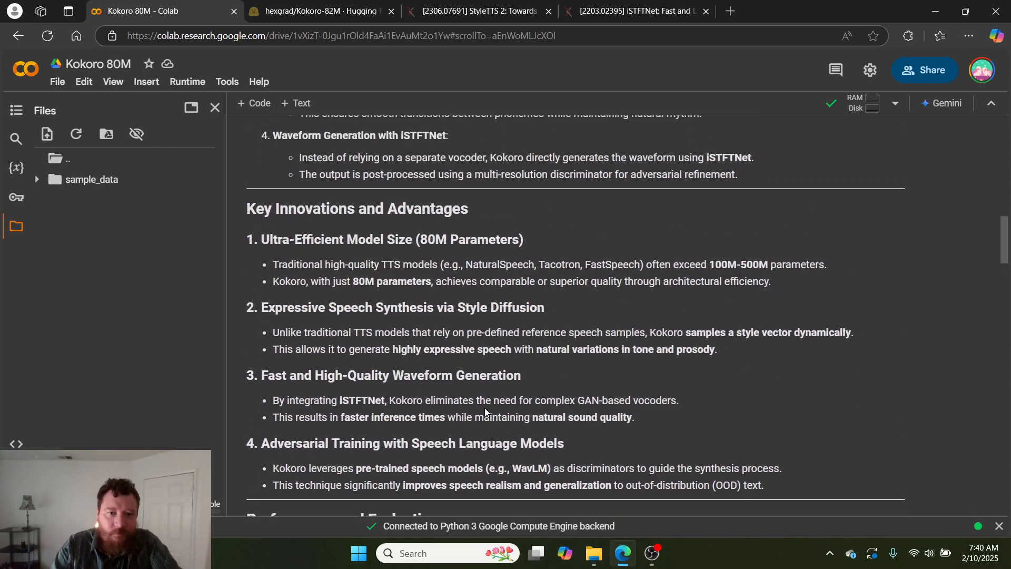
{"action": "scroll", "scroll_direction": "down", "scroll_amount": 3}
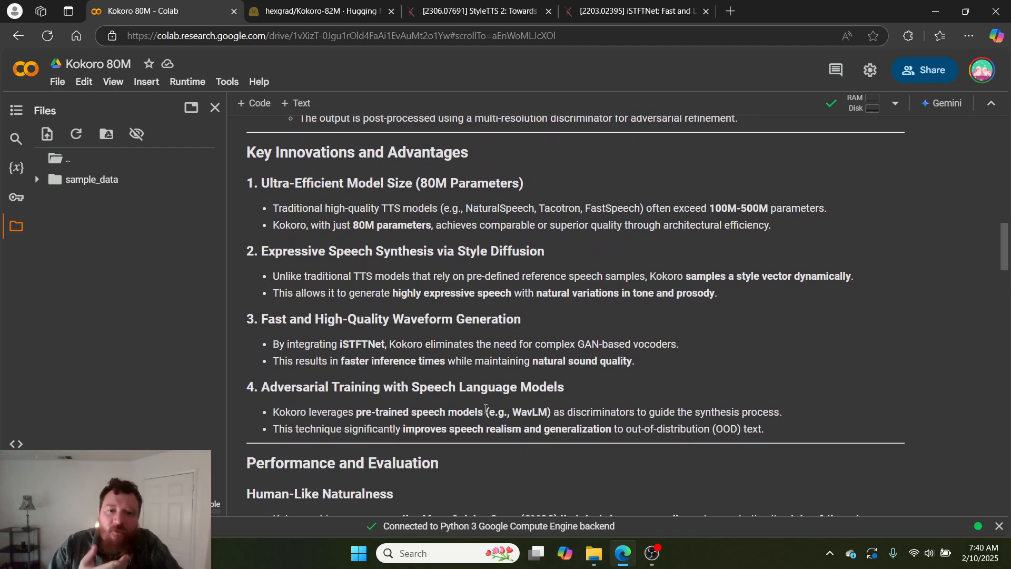
{"action": "scroll", "scroll_direction": "down", "scroll_amount": 3}
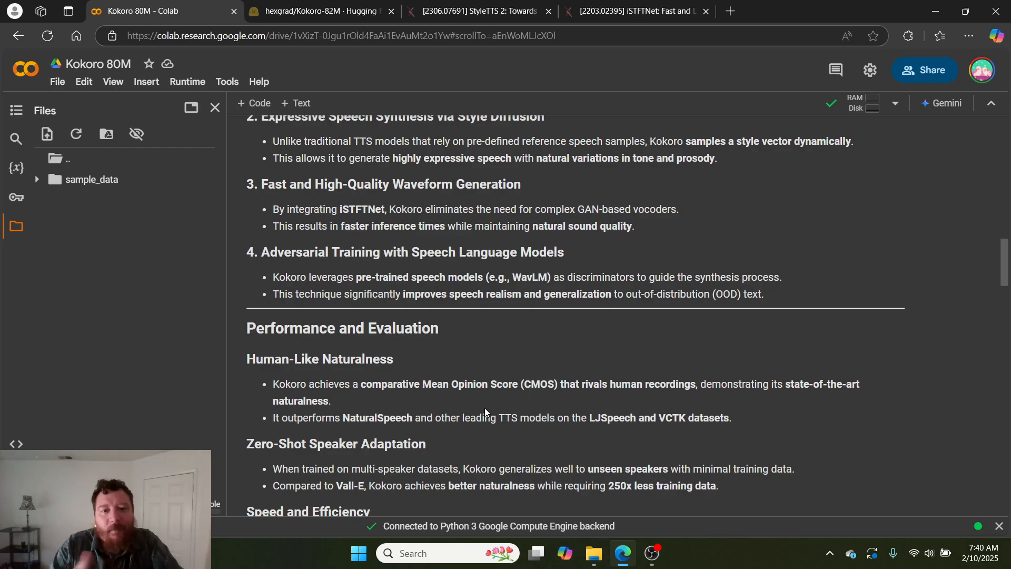
{"action": "scroll", "scroll_direction": "down", "scroll_amount": 3}
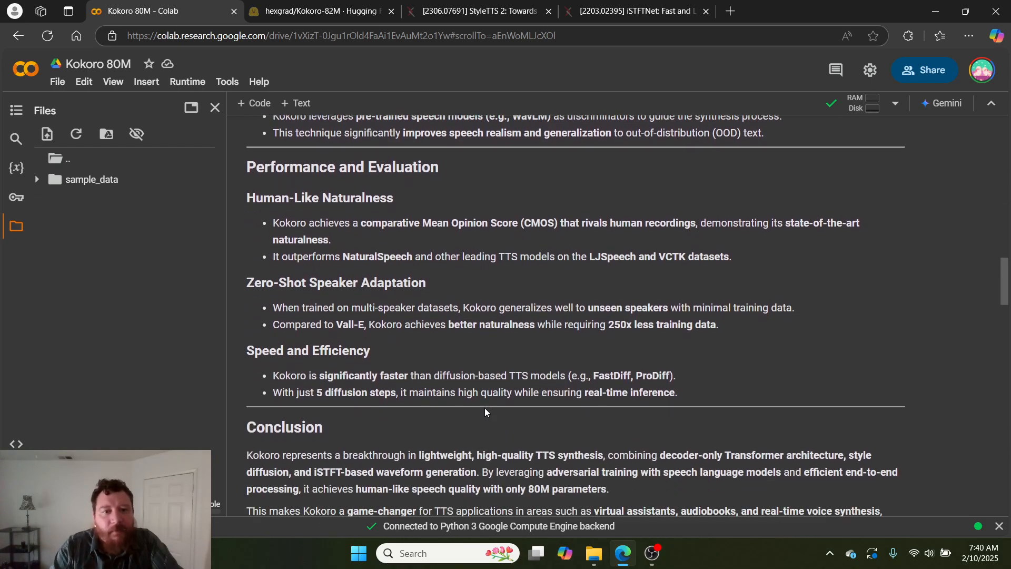
{"action": "scroll", "scroll_direction": "down", "scroll_amount": 3}
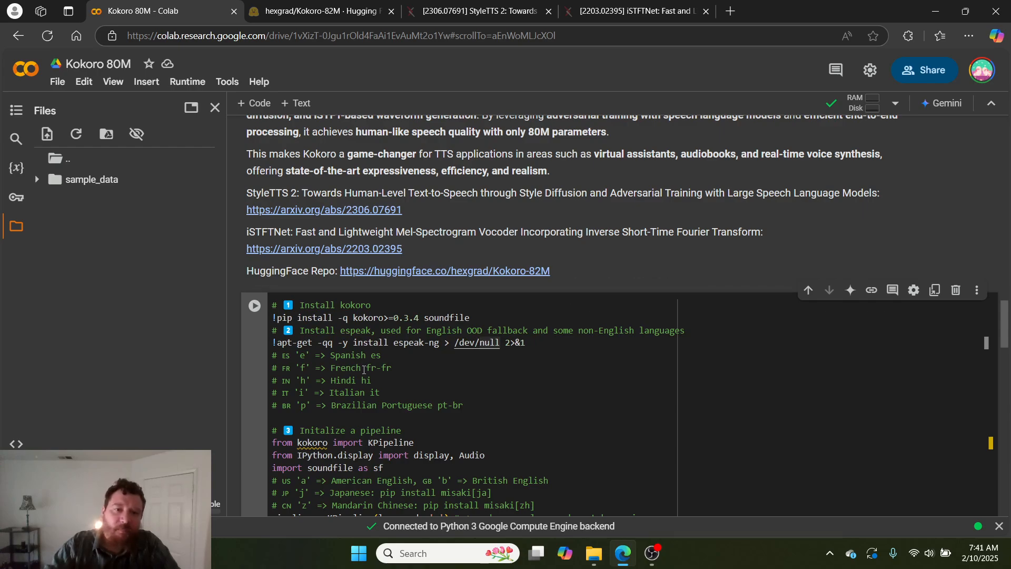
- Highlight the pip install kokoro line and the espeak-ng install commands in the code cell
{"action": "scroll", "scroll_direction": "down", "scroll_amount": 3}
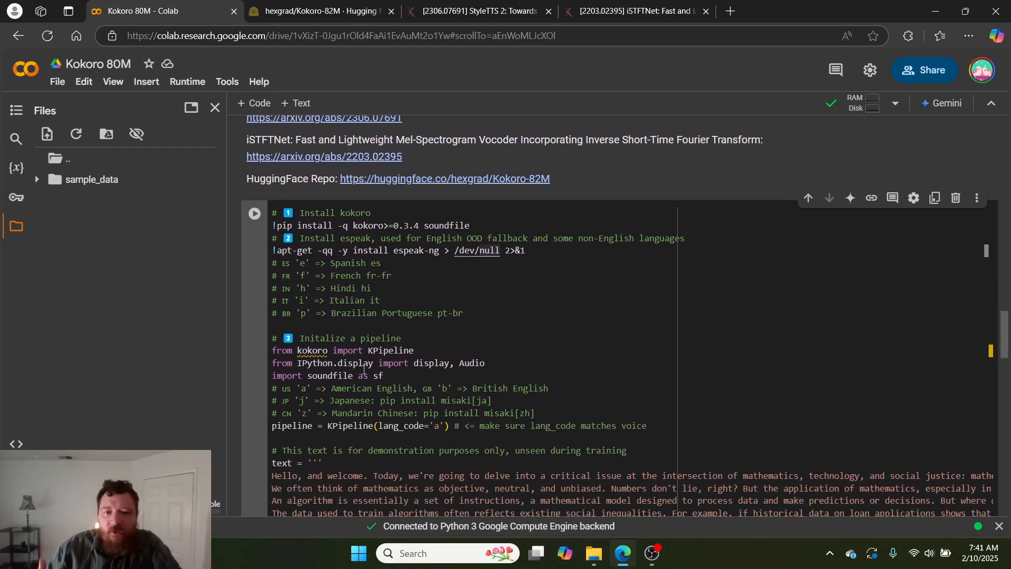
{"action": "scroll", "scroll_direction": "down", "scroll_amount": 3}
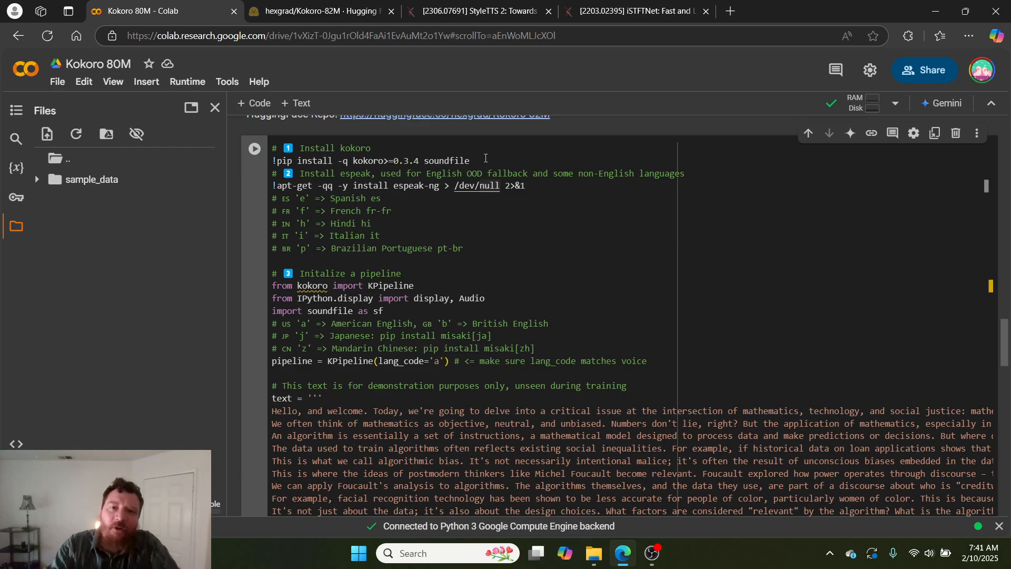
{"action": "triple_click", "coordinate": [371, 160]}
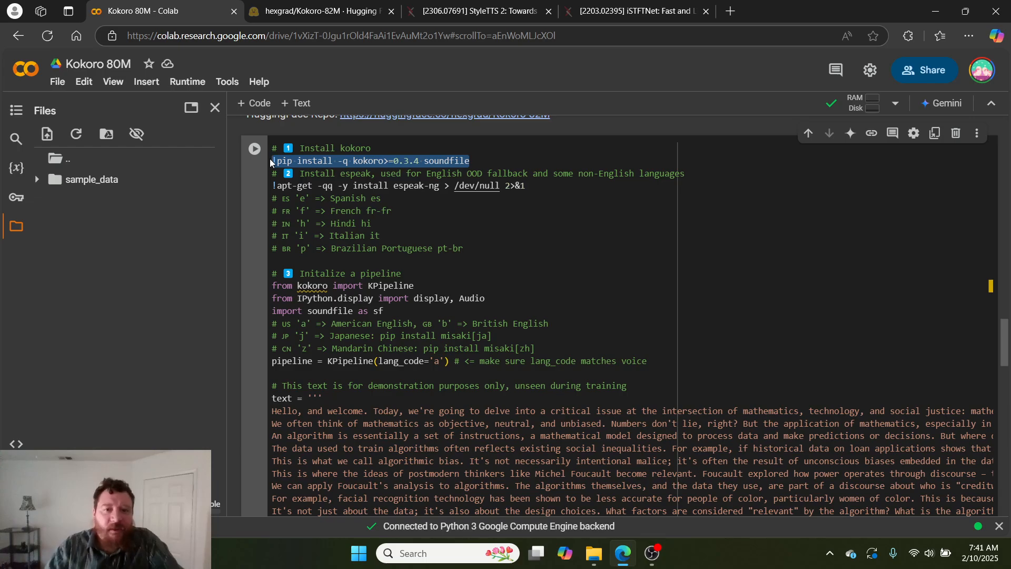
{"action": "left_click_drag", "start_coordinate": [272, 160], "coordinate": [380, 199]}
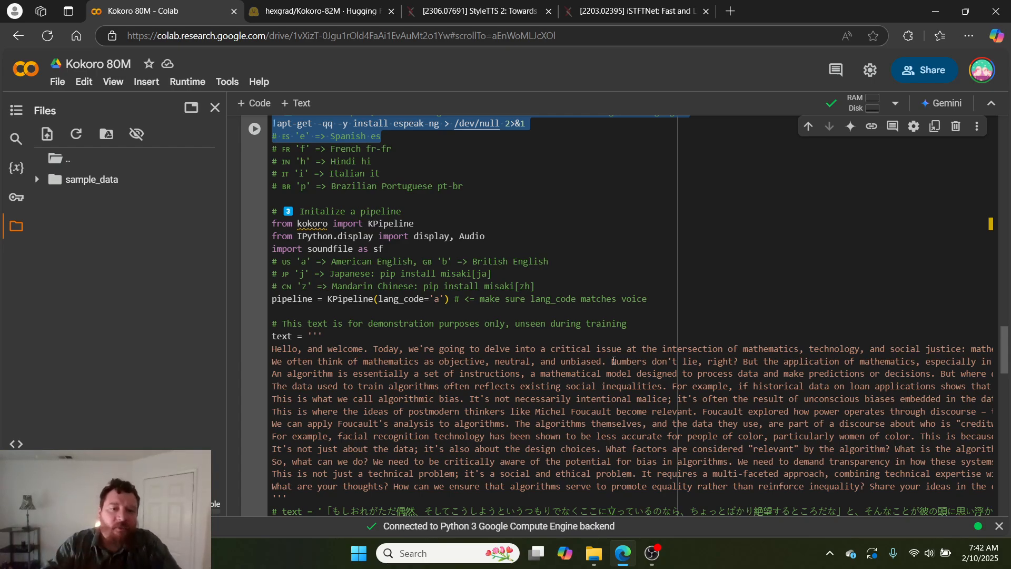
- Highlight the English demonstration text block, then reach the audio generation loop and its running output
{"action": "scroll", "scroll_direction": "down", "scroll_amount": 3}
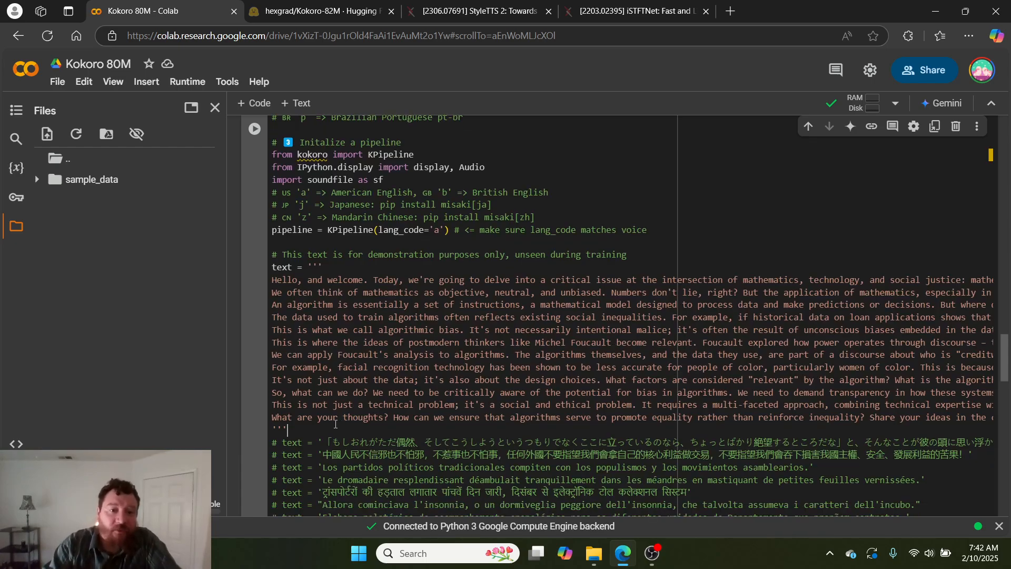
{"action": "left_click_drag", "start_coordinate": [273, 266], "coordinate": [286, 430]}
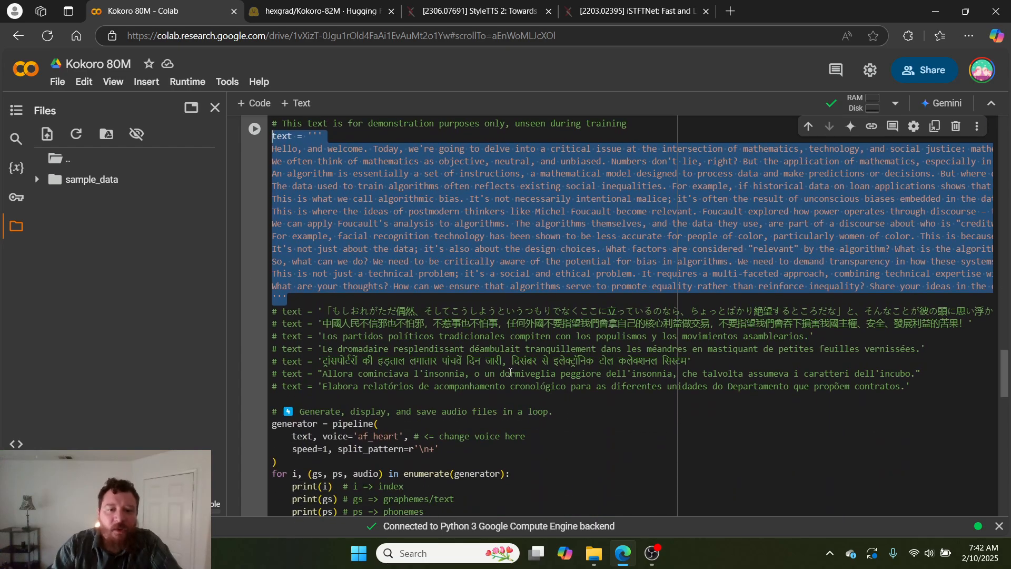
{"action": "scroll", "scroll_direction": "down", "scroll_amount": 3}
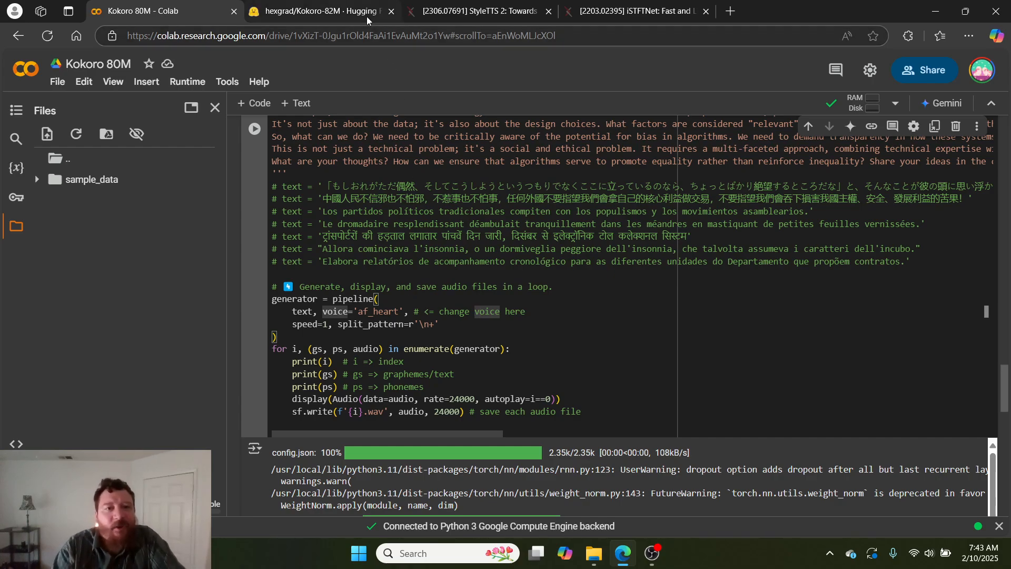
- Switch to the hexgrad/Kokoro-82M Hugging Face model card and select its VOICES.md link
{"action": "left_click", "coordinate": [316, 10]}
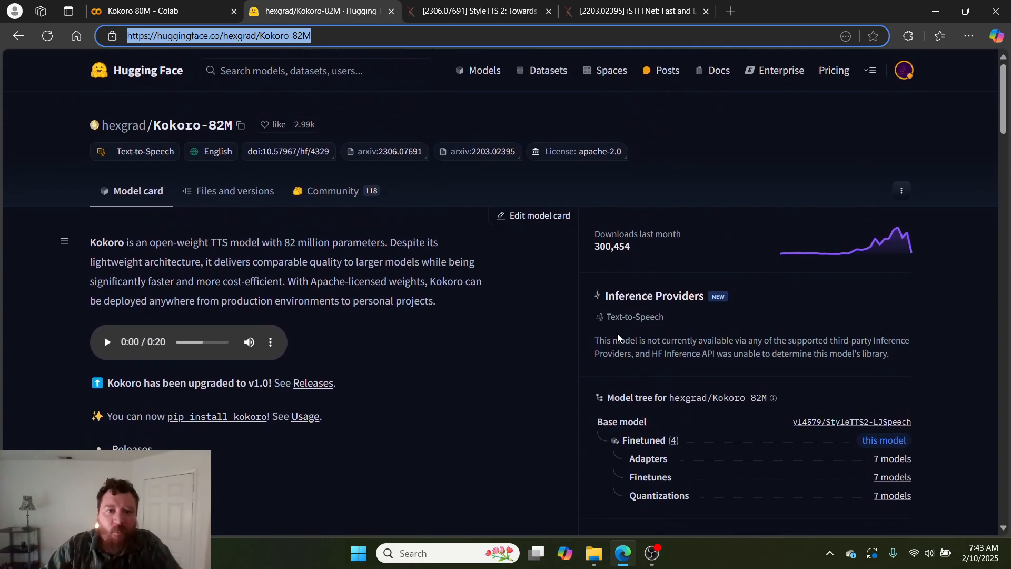
{"action": "scroll", "scroll_direction": "down", "scroll_amount": 3}
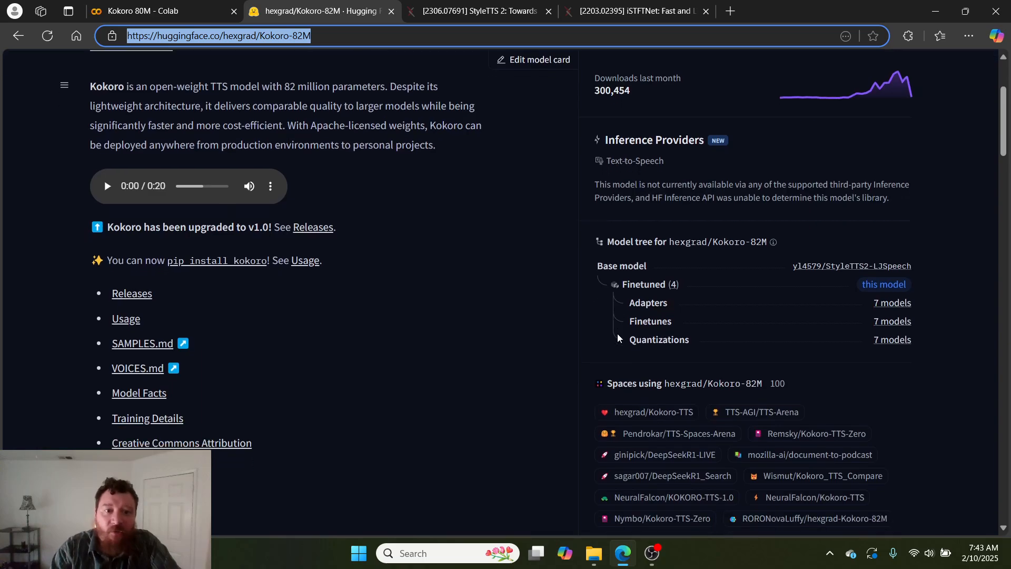
{"action": "scroll", "scroll_direction": "down", "scroll_amount": 3}
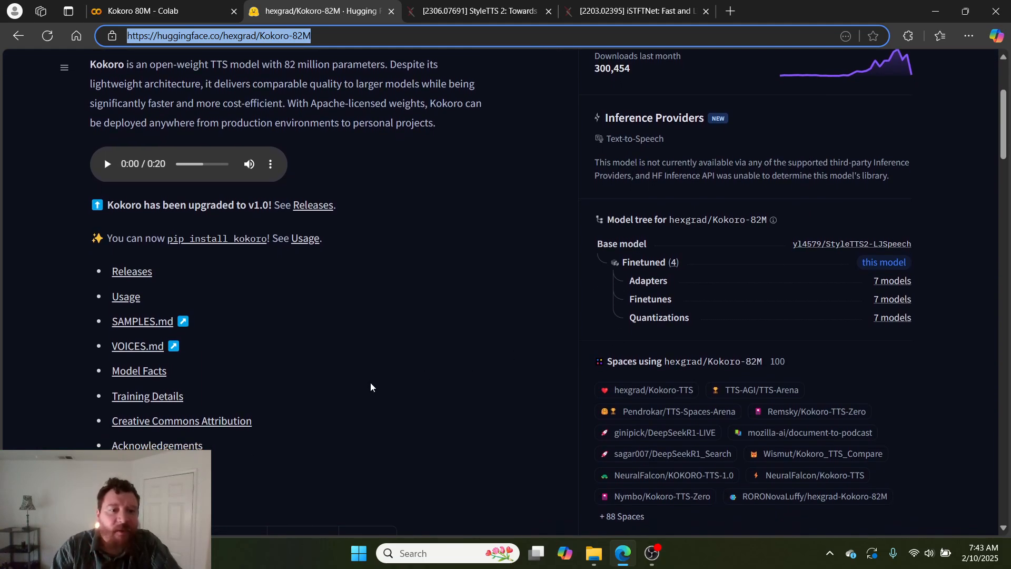
{"action": "mouse_move", "coordinate": [137, 346]}
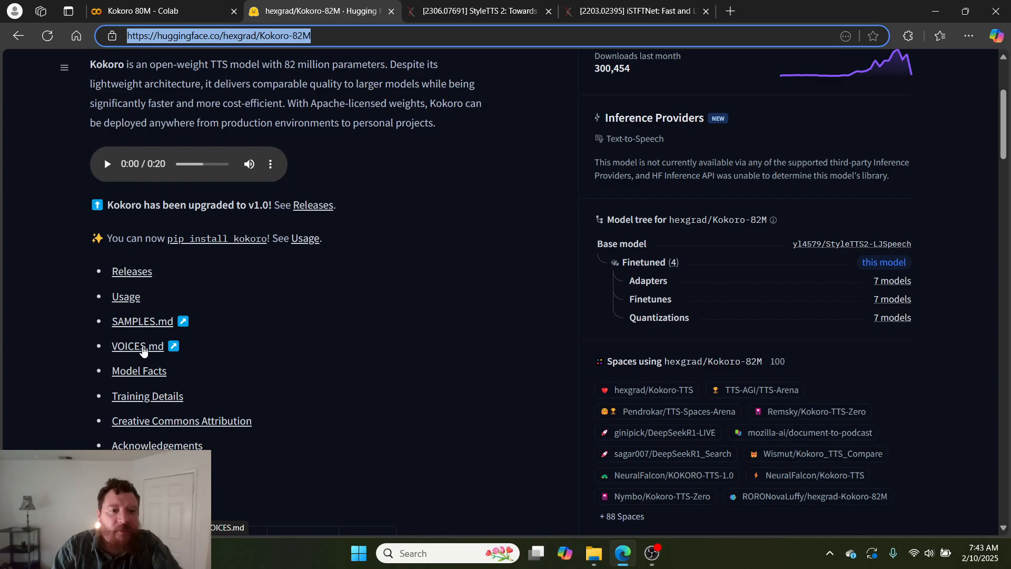
{"action": "left_click", "coordinate": [136, 345]}
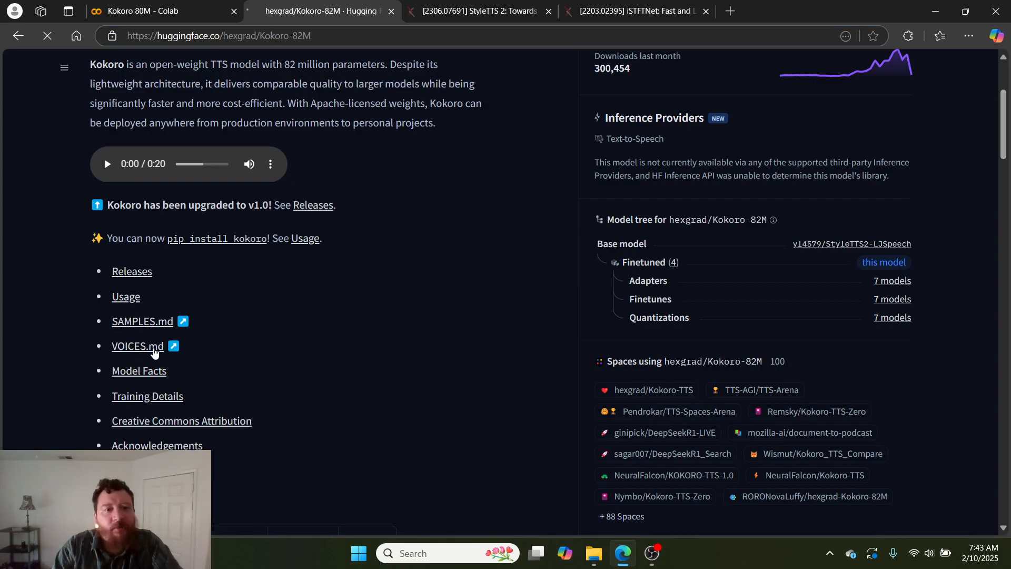
- Review the American English voices table in VOICES.md, then return to the Kokoro 80M notebook tab
{"action": "left_click", "coordinate": [131, 347]}
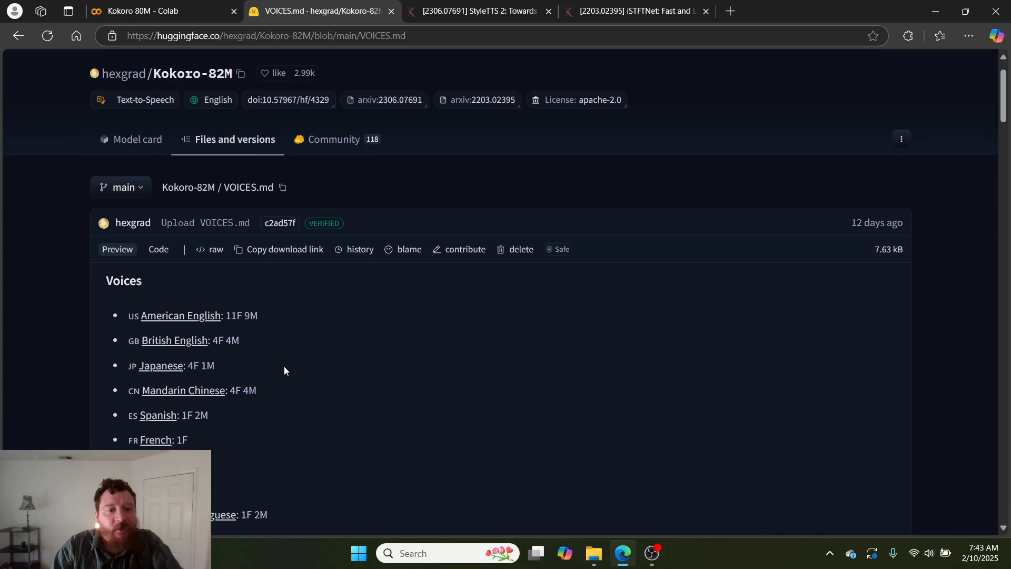
{"action": "scroll", "scroll_direction": "down", "scroll_amount": 3}
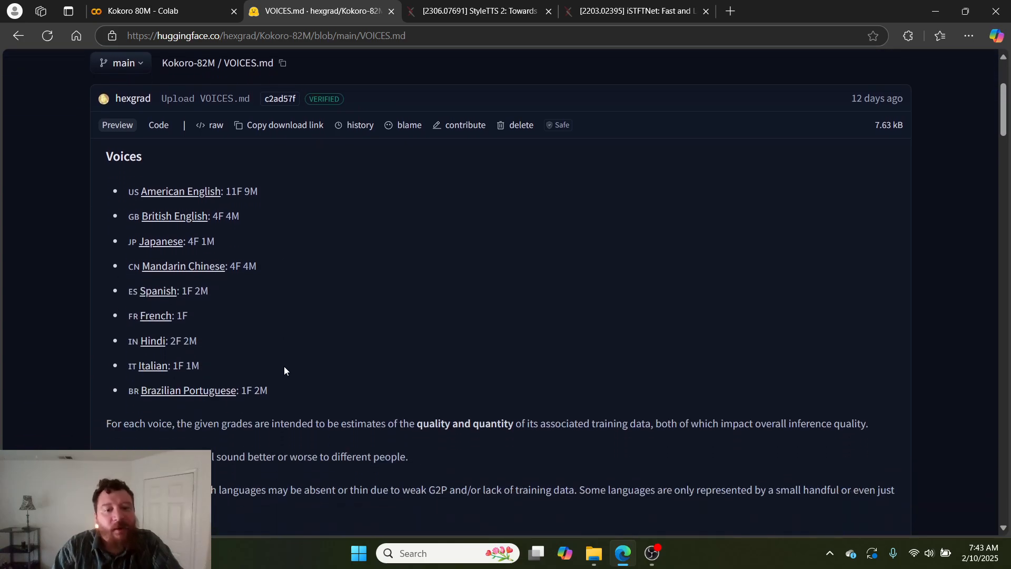
{"action": "scroll", "scroll_direction": "down", "scroll_amount": 3}
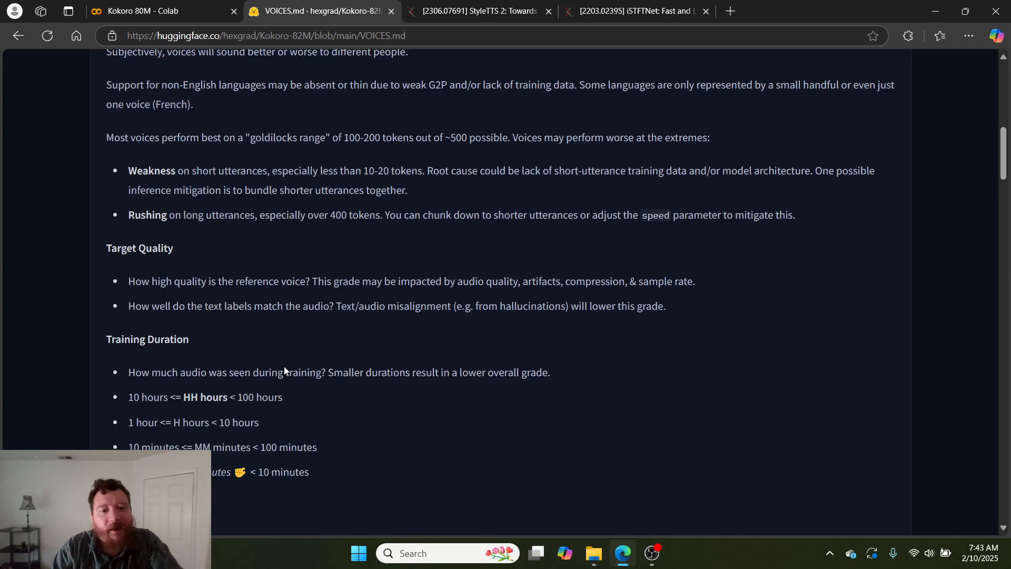
{"action": "scroll", "scroll_direction": "down", "scroll_amount": 3}
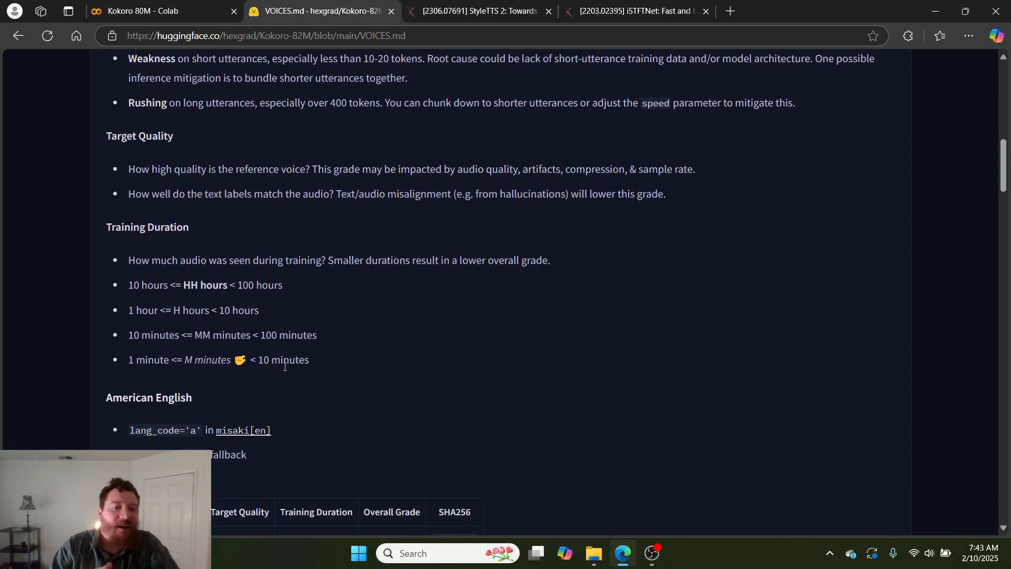
{"action": "scroll", "scroll_direction": "down", "scroll_amount": 3}
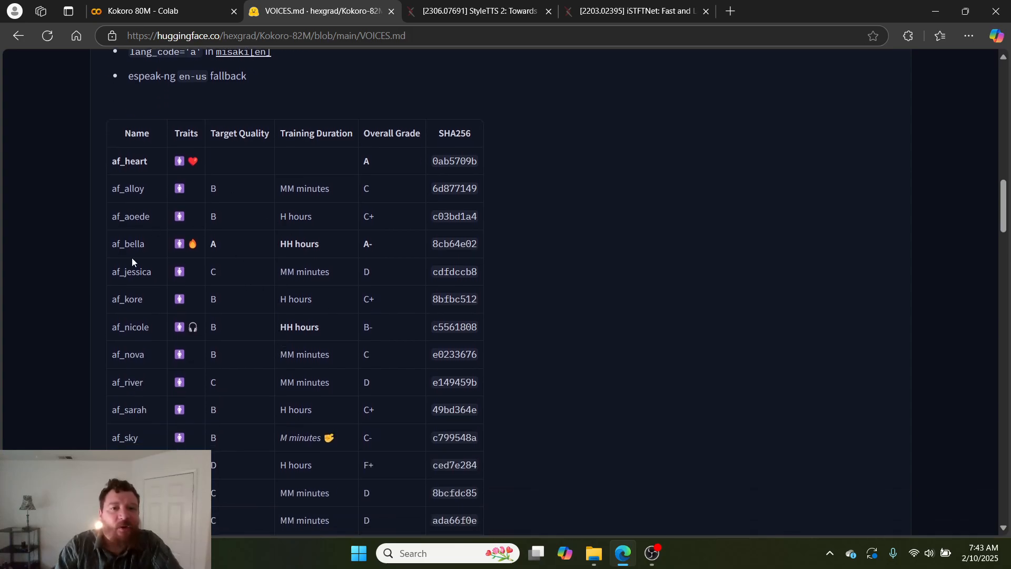
{"action": "mouse_move", "coordinate": [269, 309]}
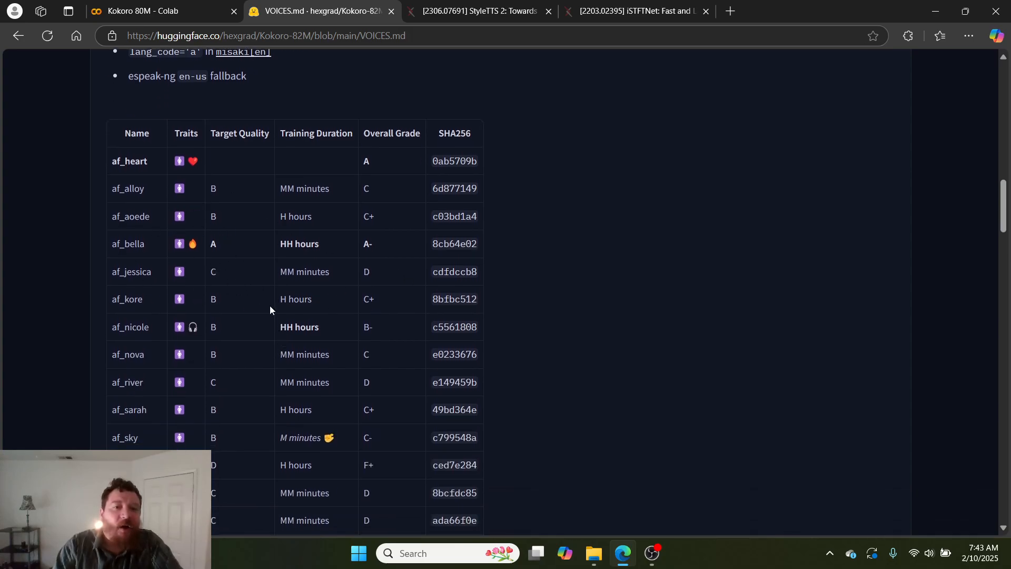
{"action": "scroll", "scroll_direction": "down", "scroll_amount": 3}
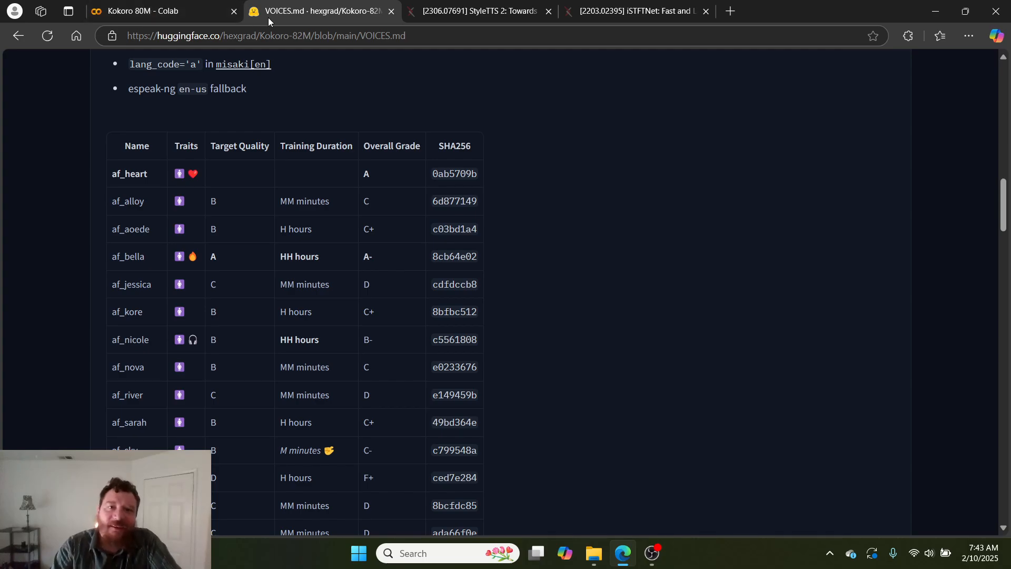
{"action": "left_click", "coordinate": [155, 11]}
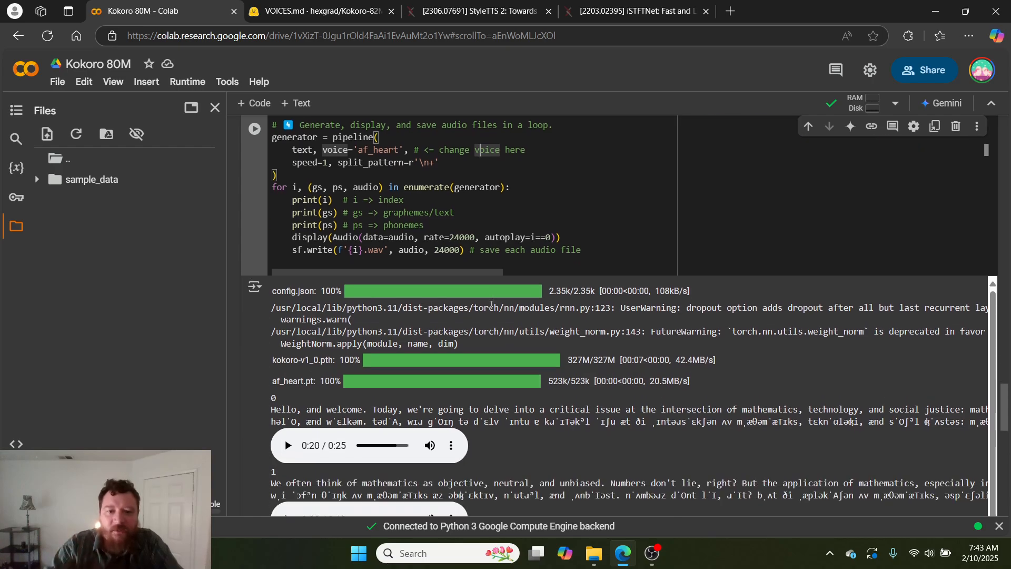
- Scroll through the generated audio clips and setup code, then return to the VOICES.md voices page
{"action": "scroll", "scroll_direction": "down", "scroll_amount": 3}
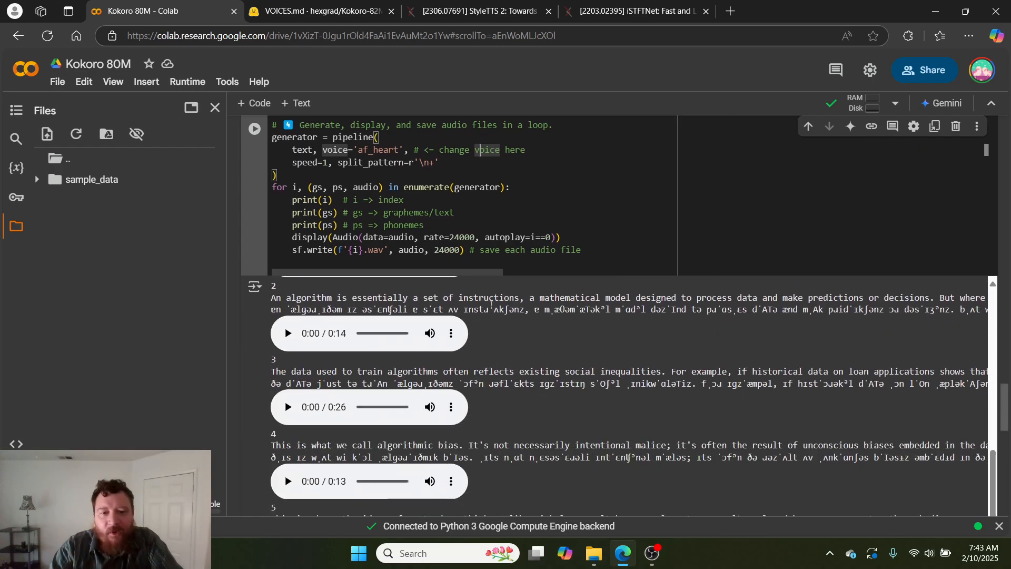
{"action": "scroll", "scroll_direction": "down", "scroll_amount": 3}
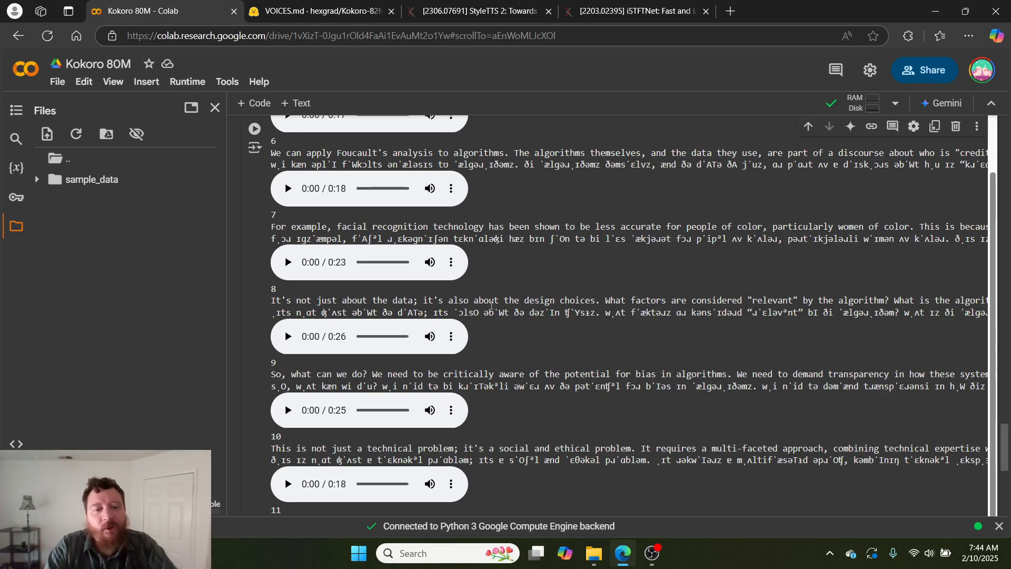
{"action": "mouse_move", "coordinate": [577, 477]}
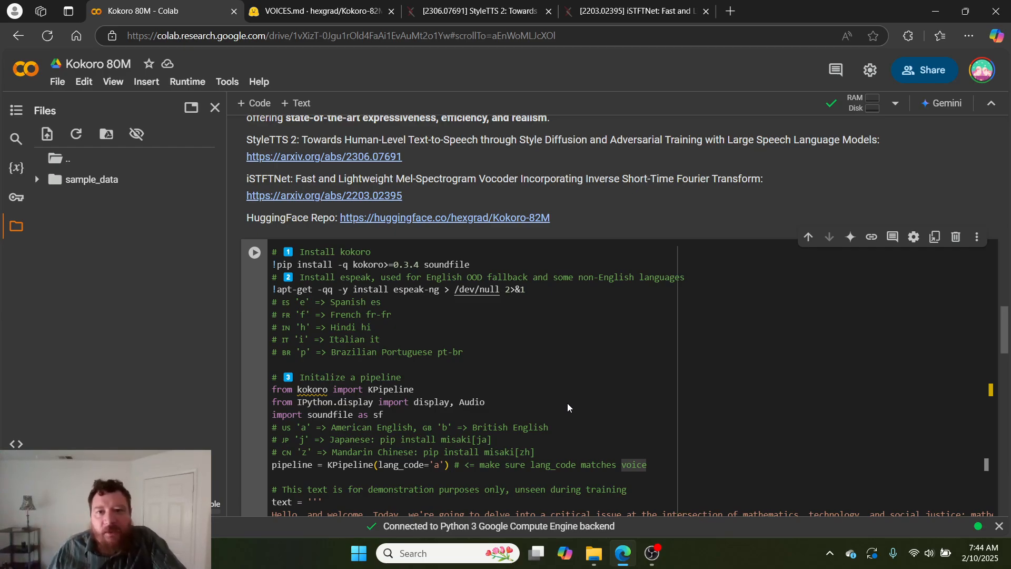
{"action": "left_click", "coordinate": [316, 11]}
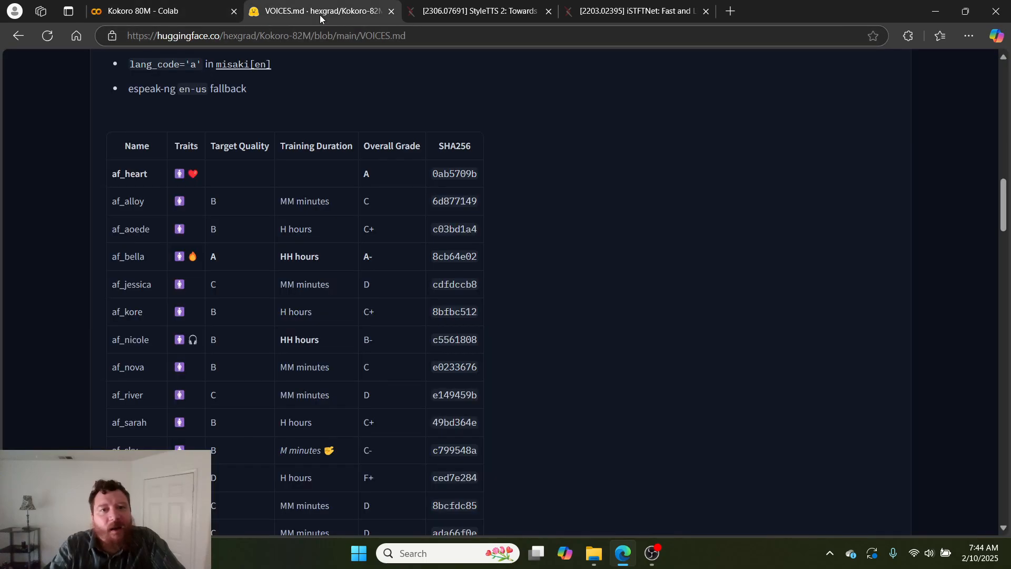
- Flip between the StyleTTS 2 and iSTFTNet arXiv abstracts, then return to the Kokoro 80M notebook
{"action": "left_click", "coordinate": [479, 10]}
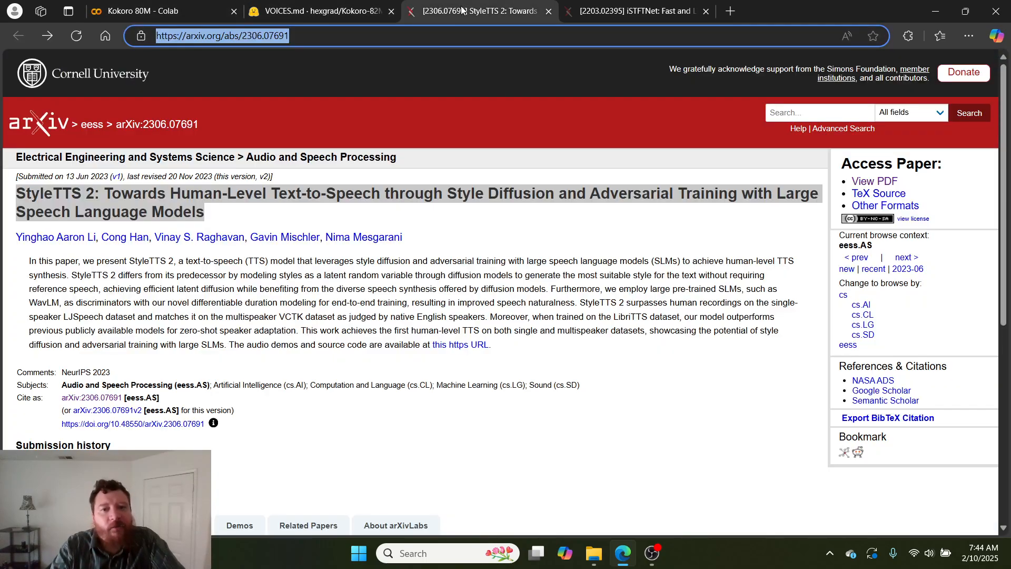
{"action": "left_click", "coordinate": [635, 11]}
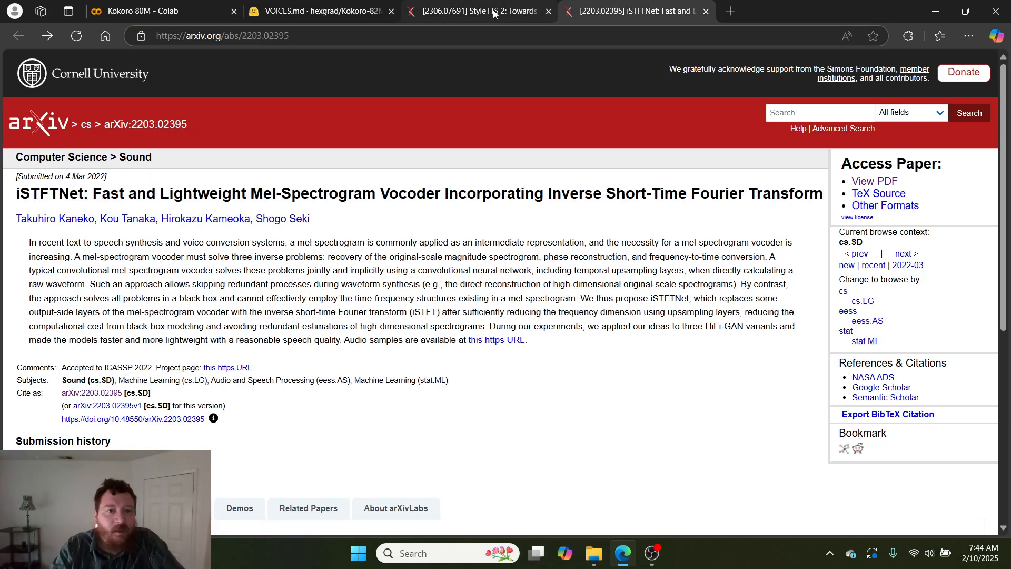
{"action": "left_click", "coordinate": [478, 11]}
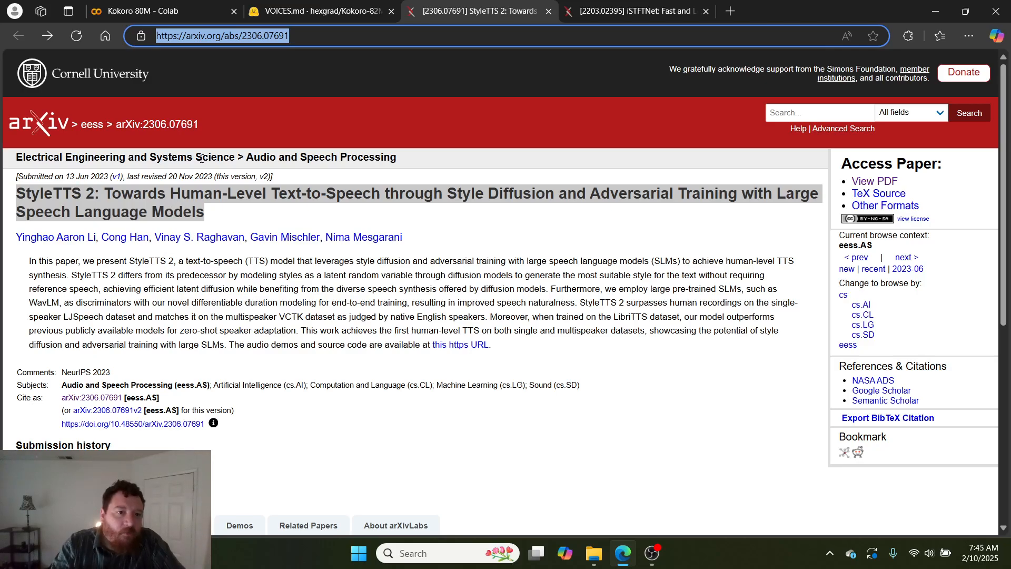
{"action": "left_click", "coordinate": [635, 10]}
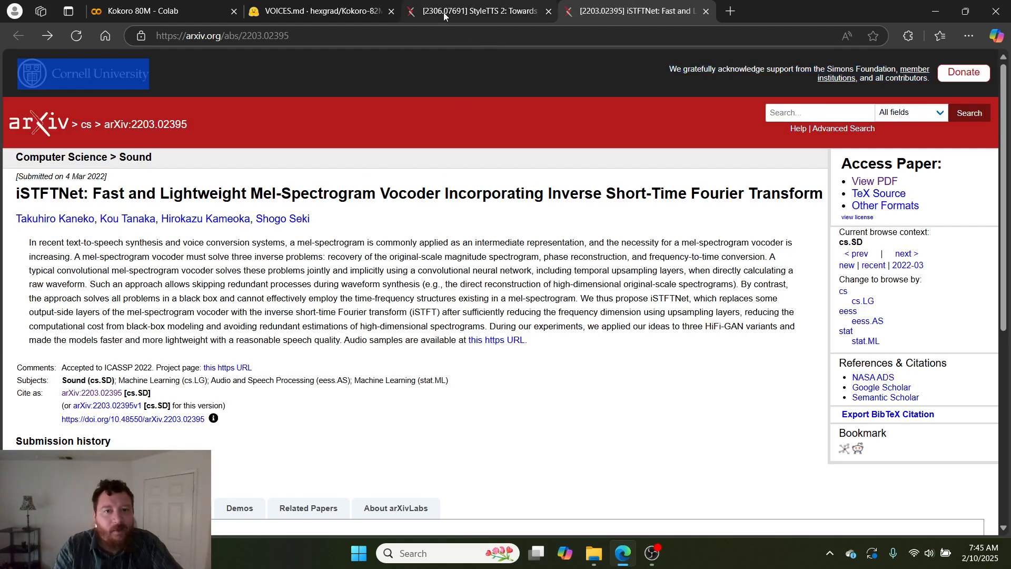
{"action": "left_click", "coordinate": [477, 11]}
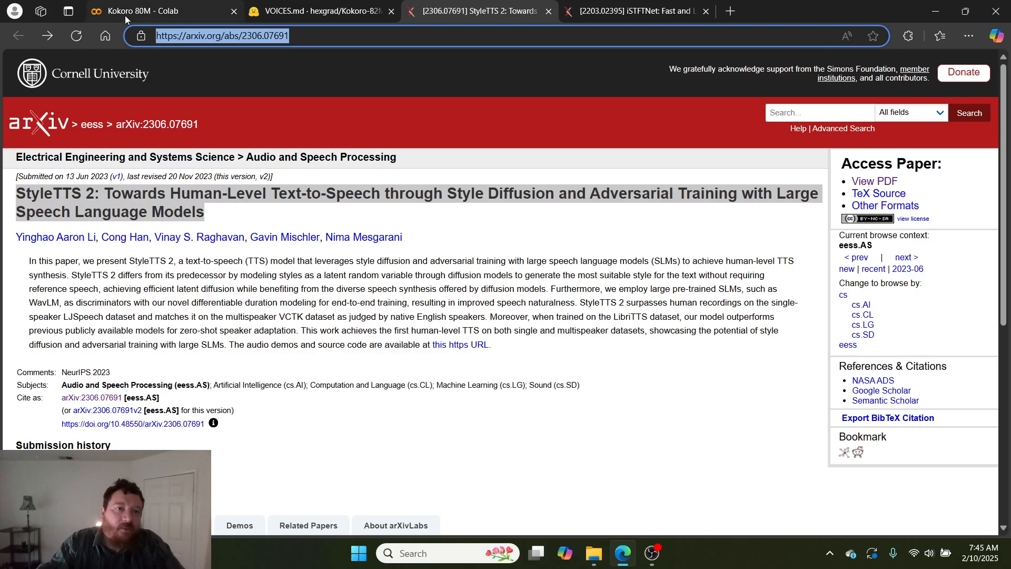
{"action": "left_click", "coordinate": [142, 10]}
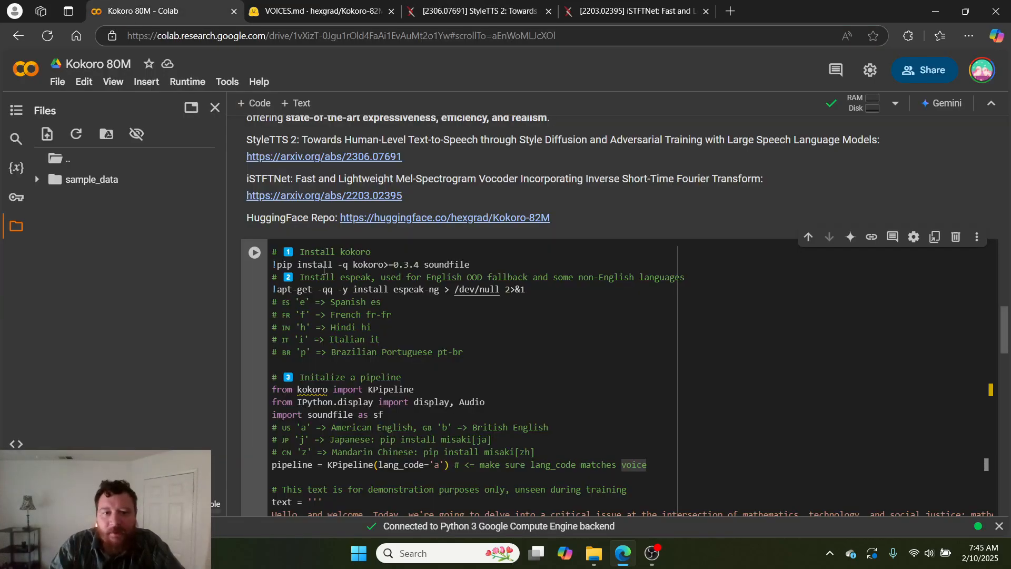